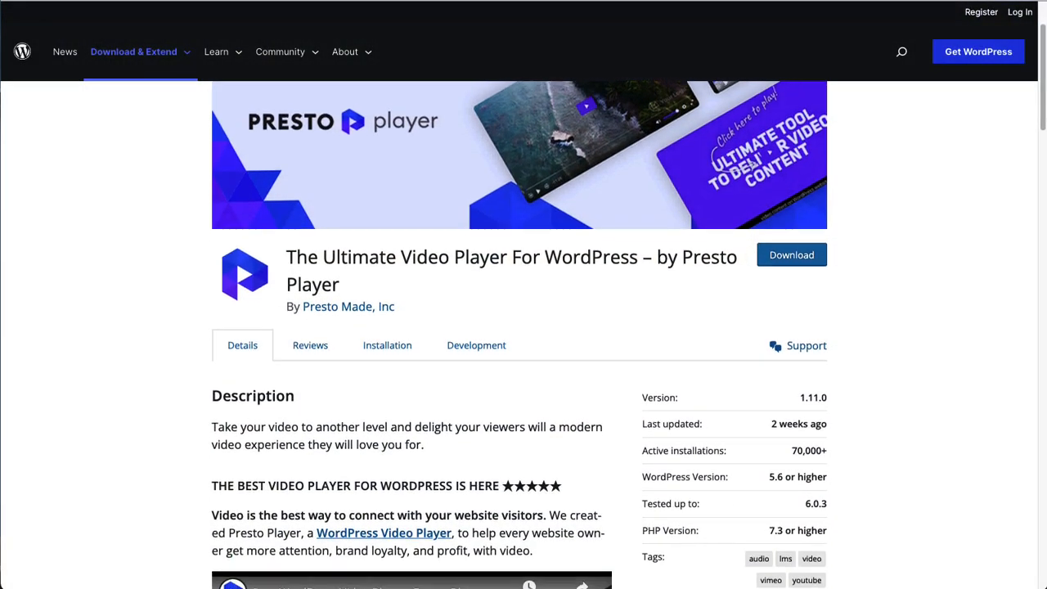
Scroll through the Presto Player details, ending on the Social Media Share Buttons plugin page
scroll(down, 3)
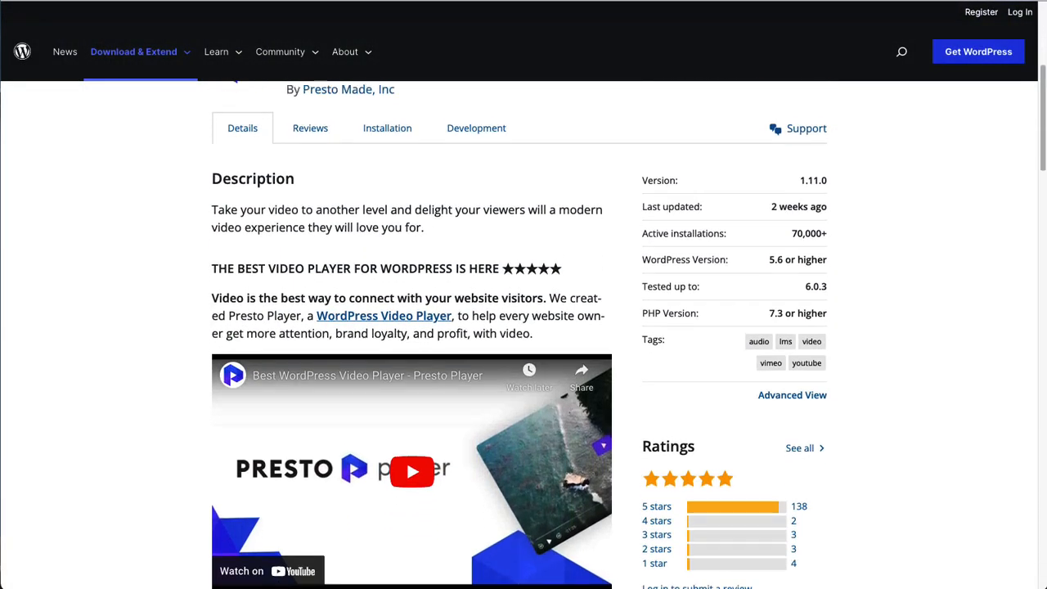
scroll(down, 3)
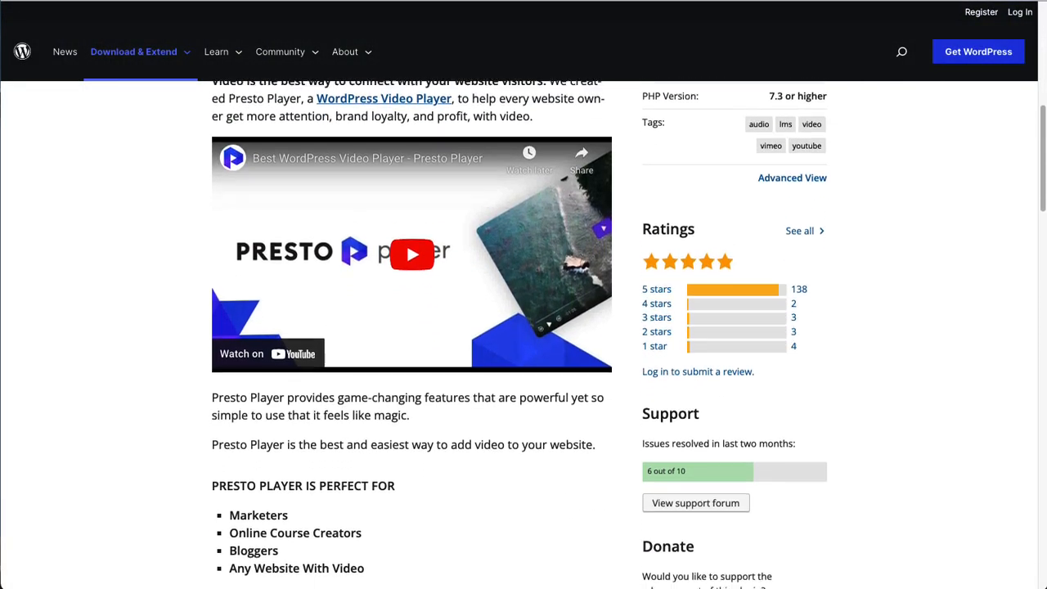
scroll(down, 3)
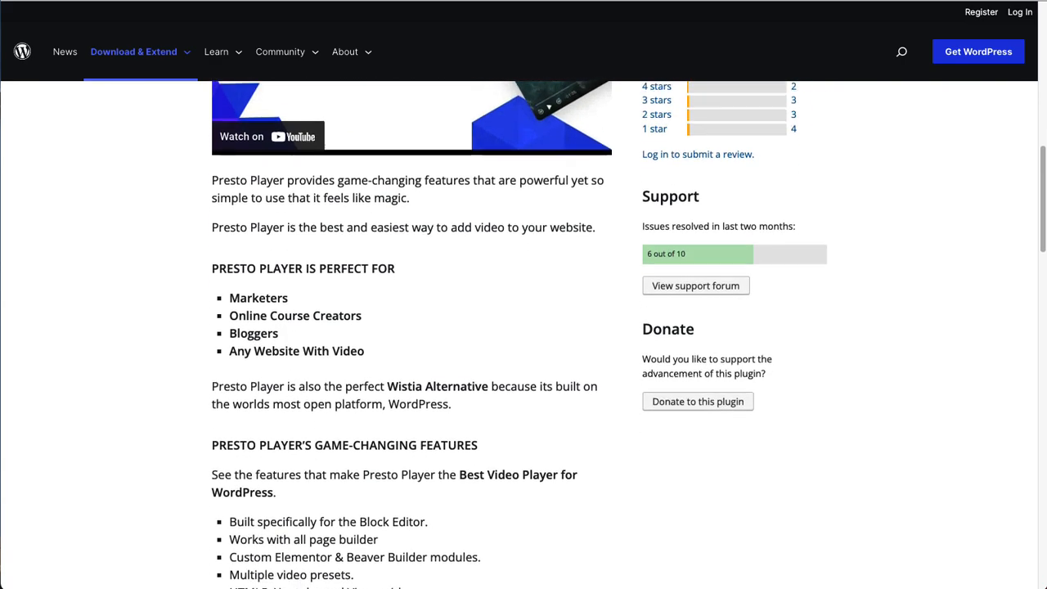
scroll(down, 3)
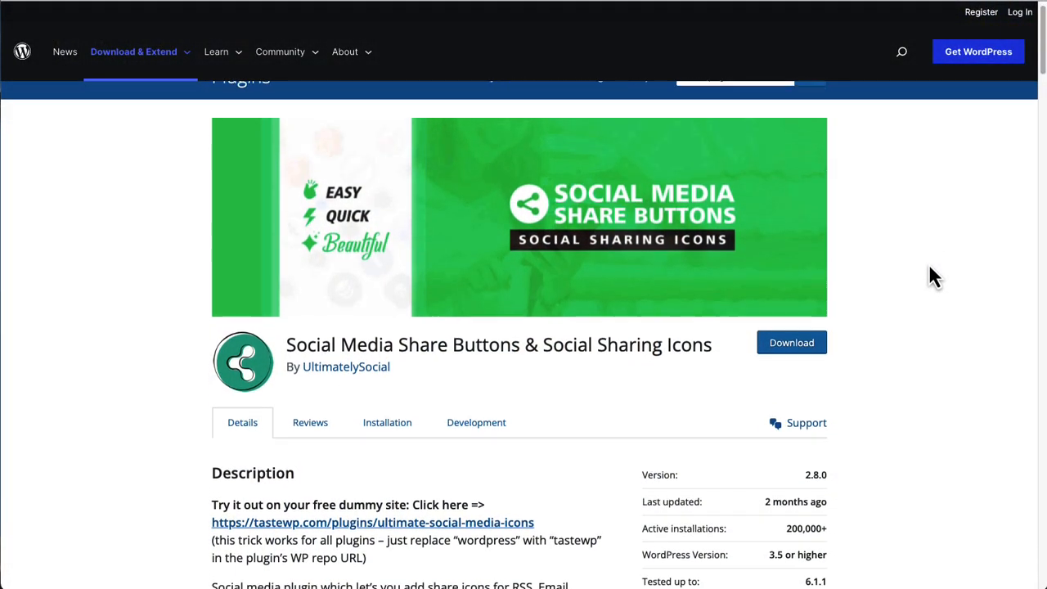
Scroll past the Social Media Share Buttons description, video and ratings to the screenshots carousel
scroll(down, 3)
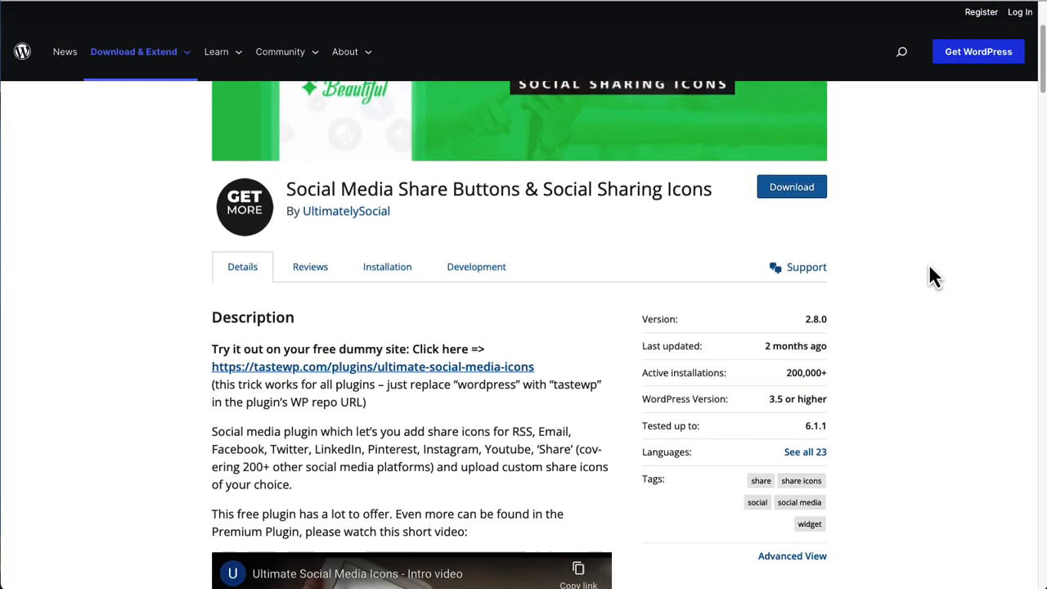
scroll(down, 3)
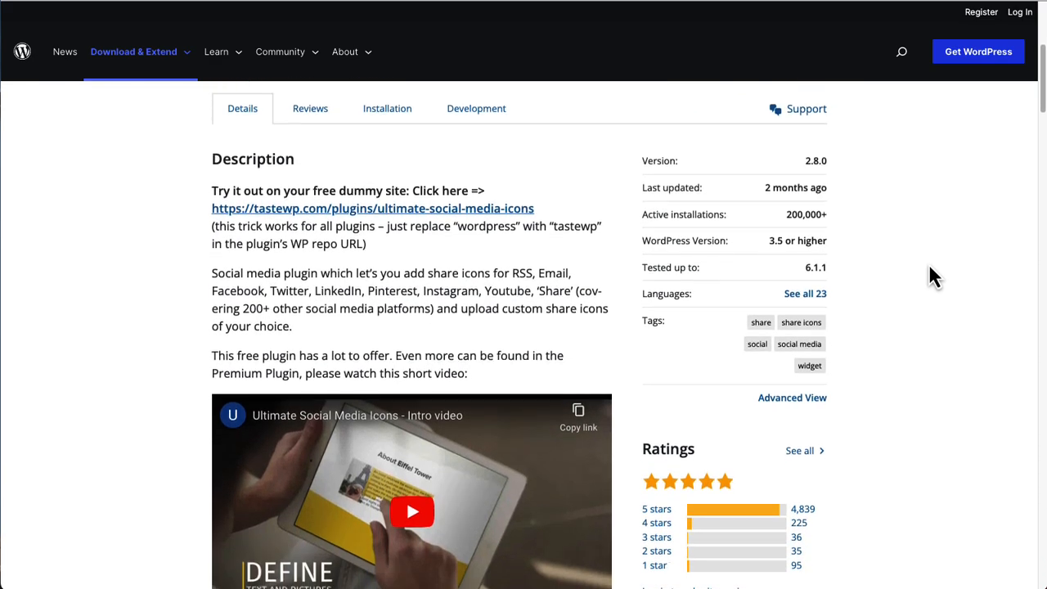
scroll(down, 3)
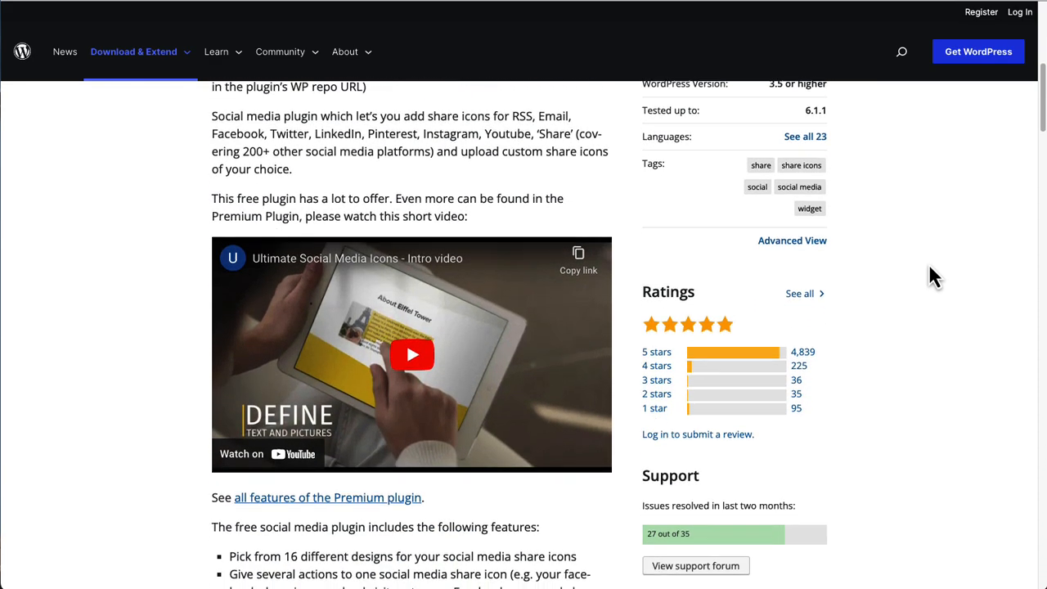
scroll(down, 3)
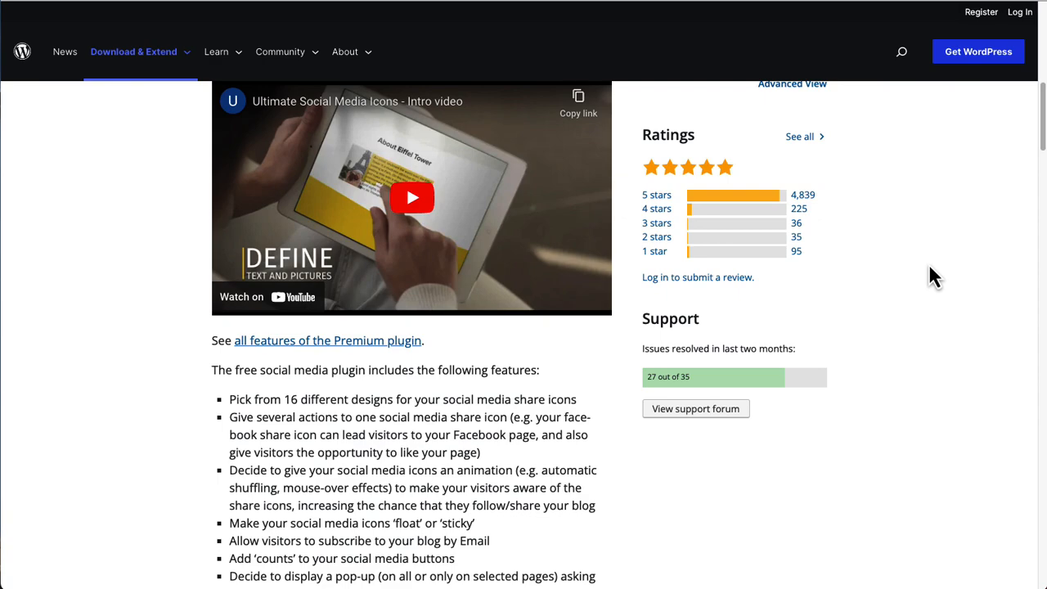
scroll(down, 3)
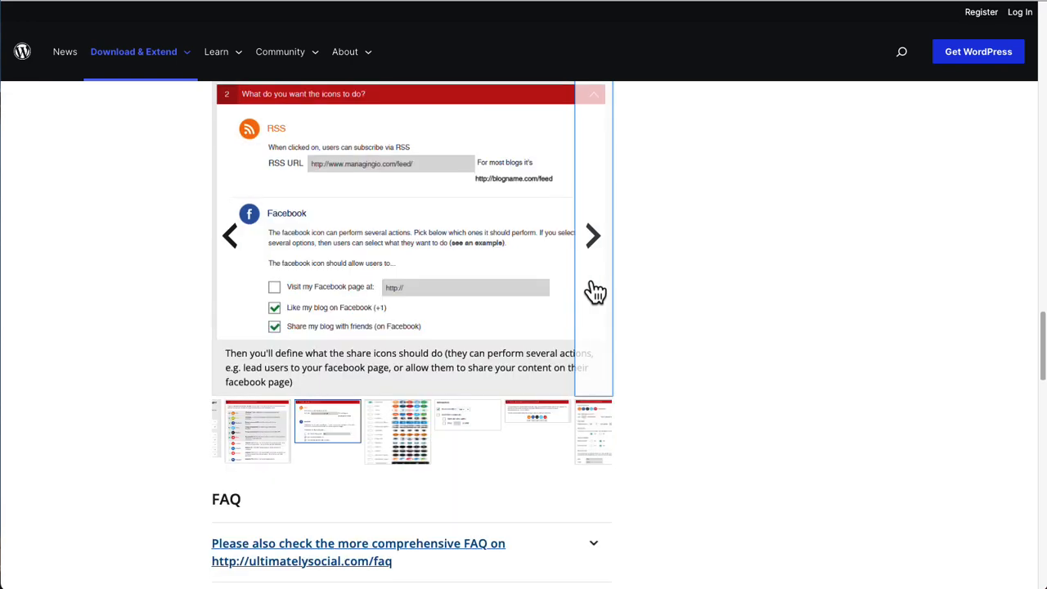
Advance the screenshot carousel twice, through display counts to the end-of-post share icons screenshot
click(593, 235)
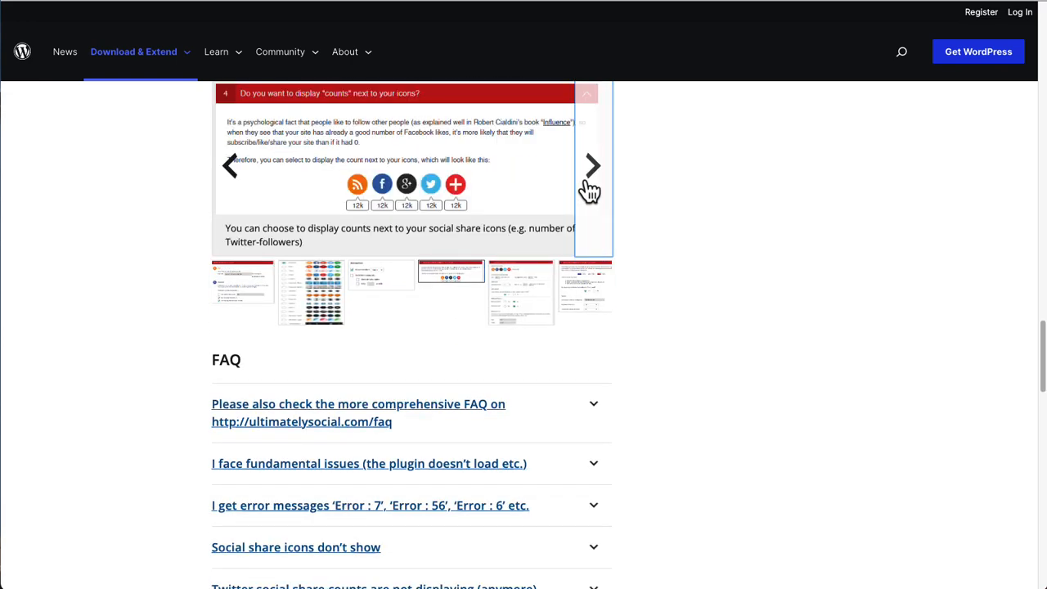
click(592, 165)
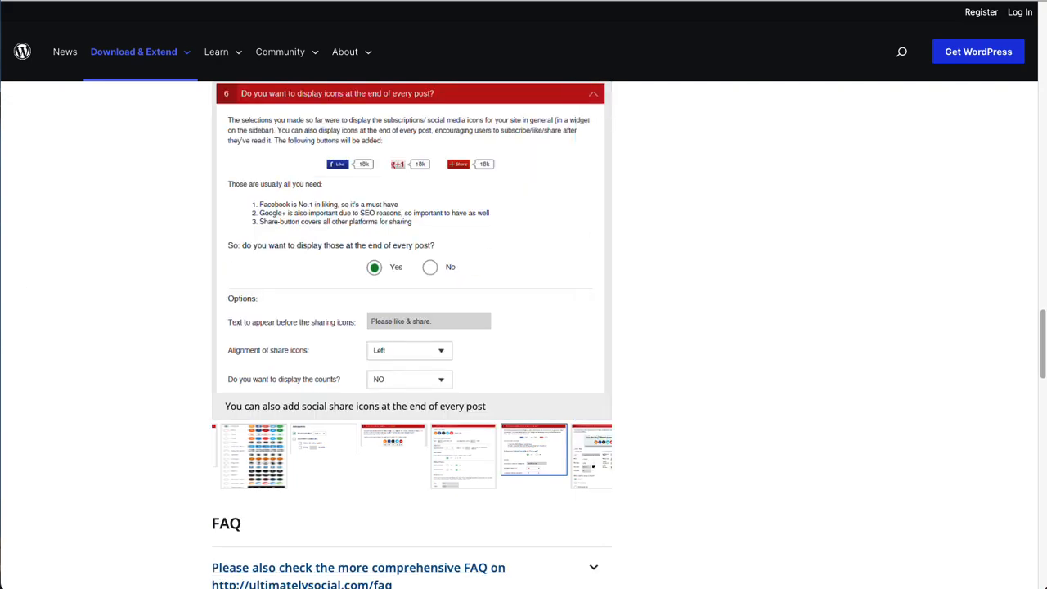